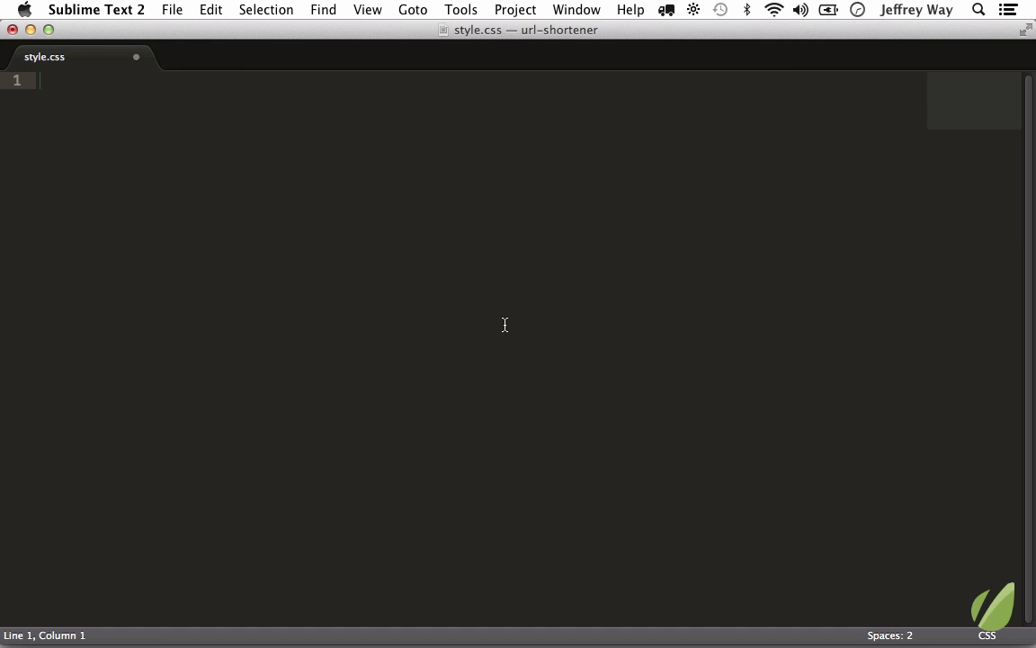
mouse_move(450, 519)
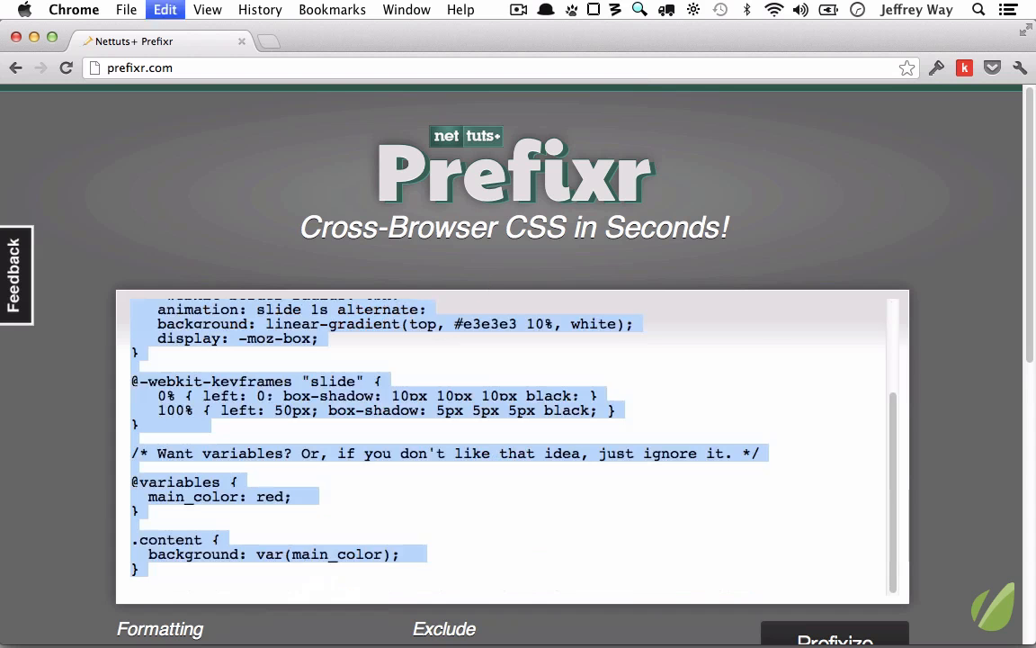
Scroll down Prefixr's output to view the vendor-prefixed box-shadow, transition and animation rules.
scroll("down", 3)
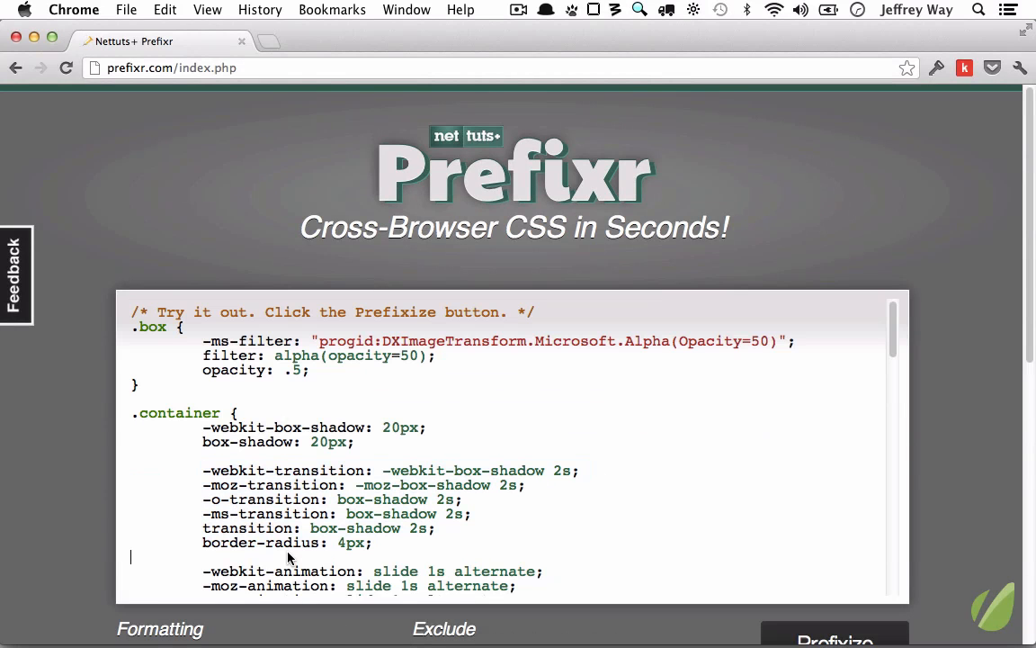
mouse_move(167, 232)
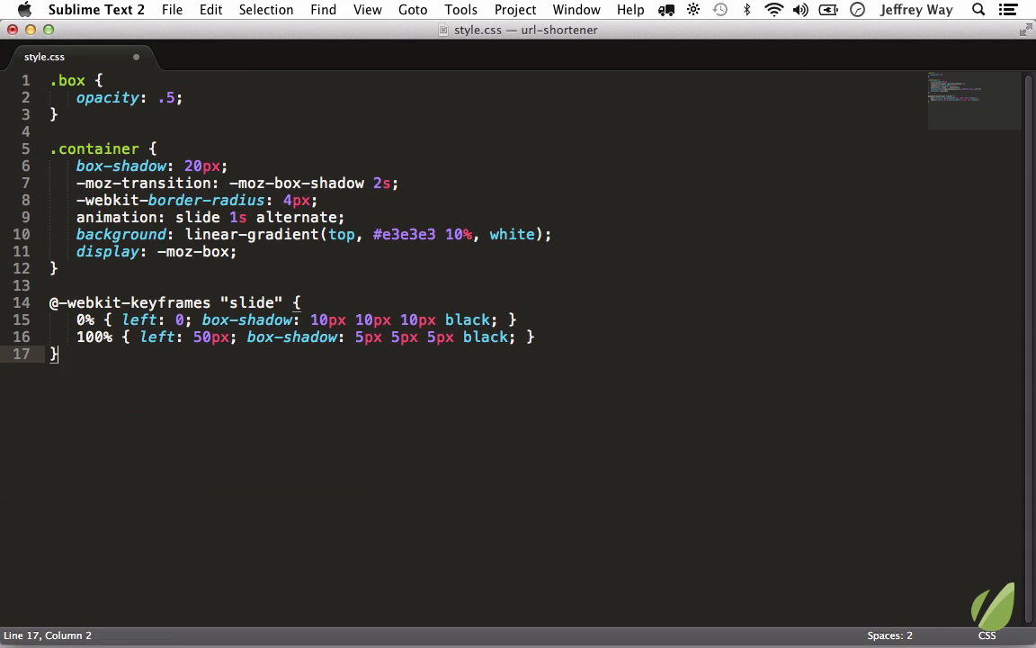
Save style.css with the unprefixed .box, .container and slide keyframes rules.
key("cmd+s")
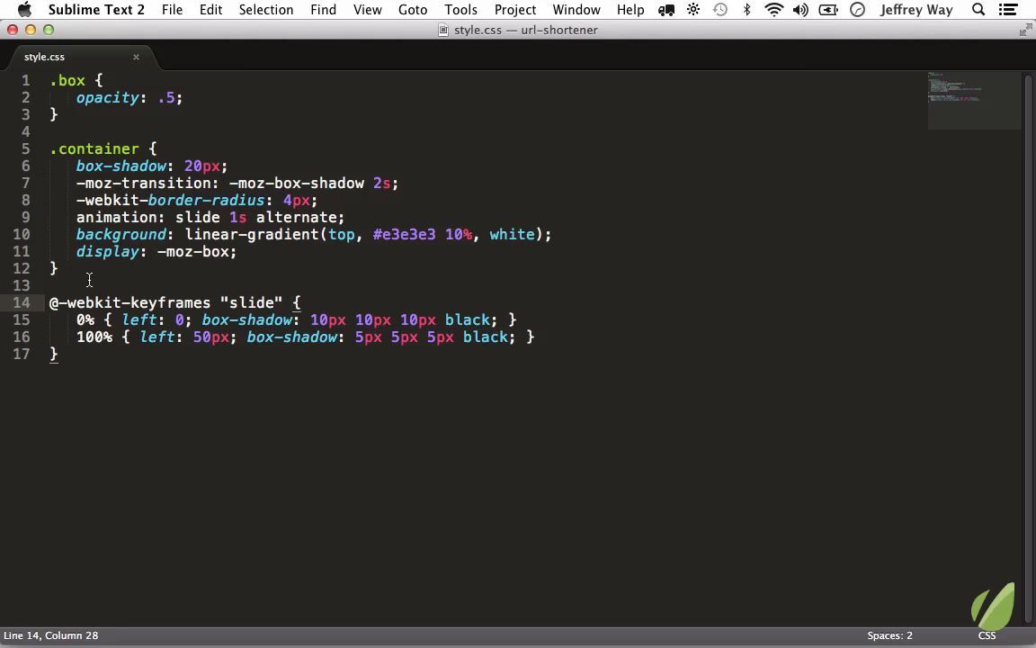
left_click(211, 10)
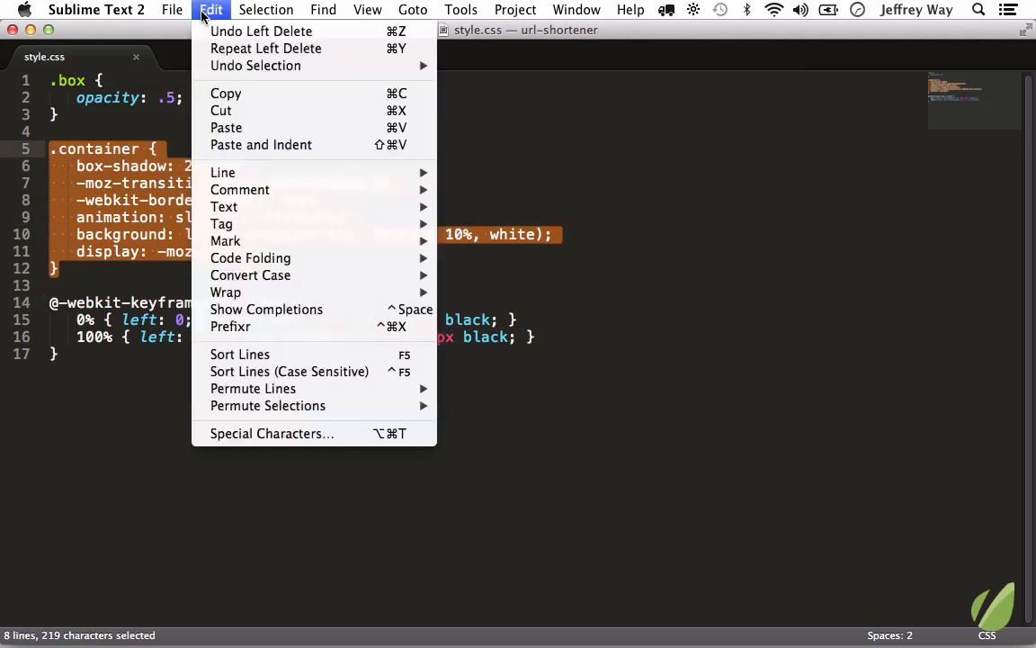
mouse_move(385, 346)
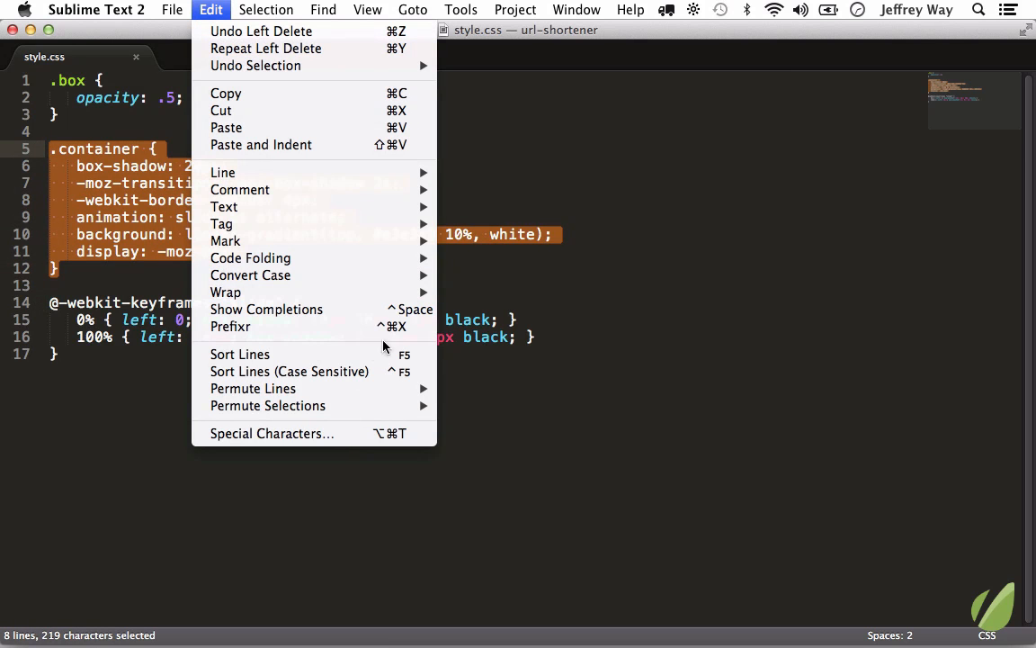
mouse_move(230, 326)
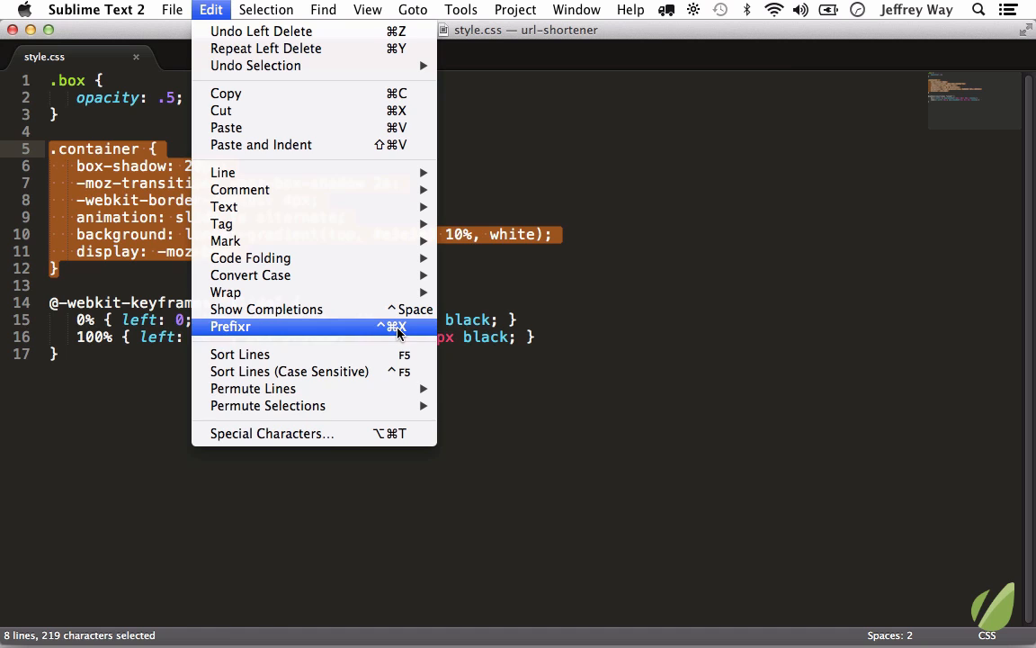
left_click(231, 326)
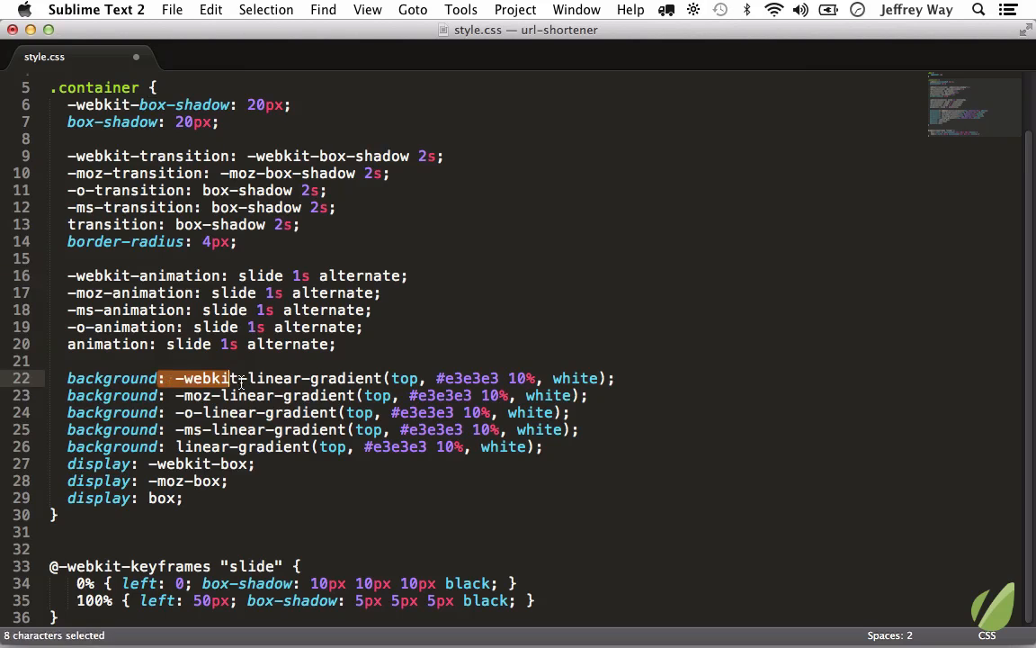
left_click_drag(225, 378, 254, 378)
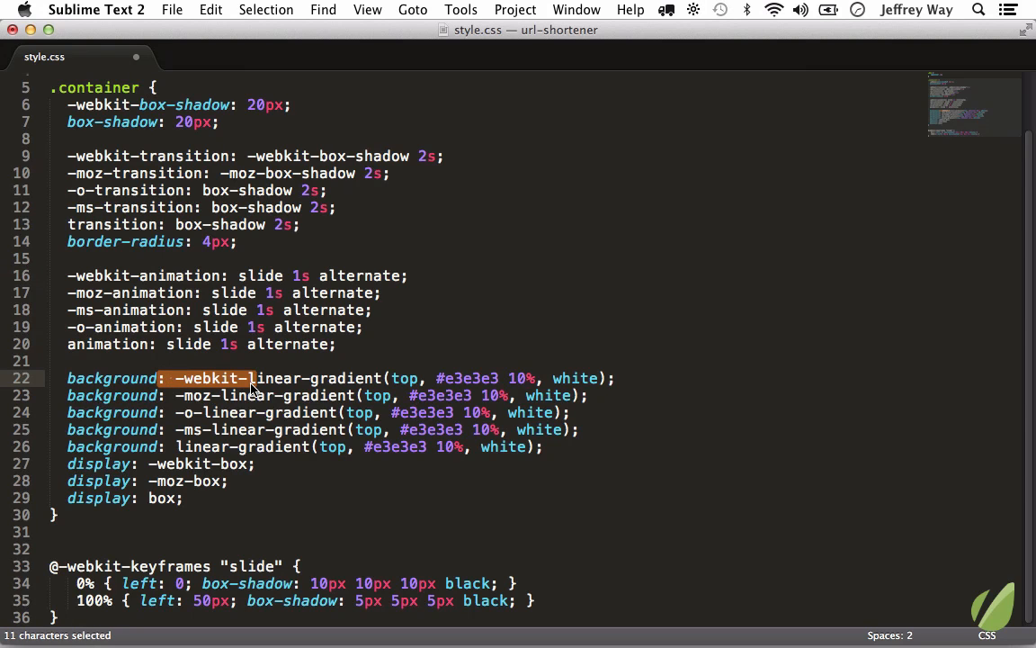
mouse_move(256, 412)
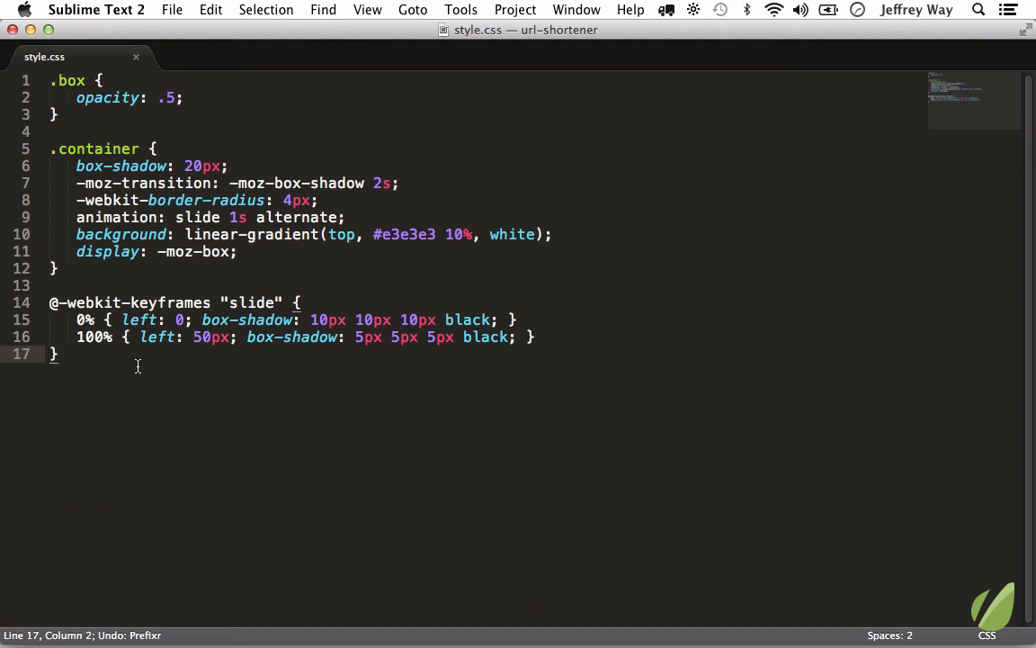
left_click_drag(50, 303, 58, 353)
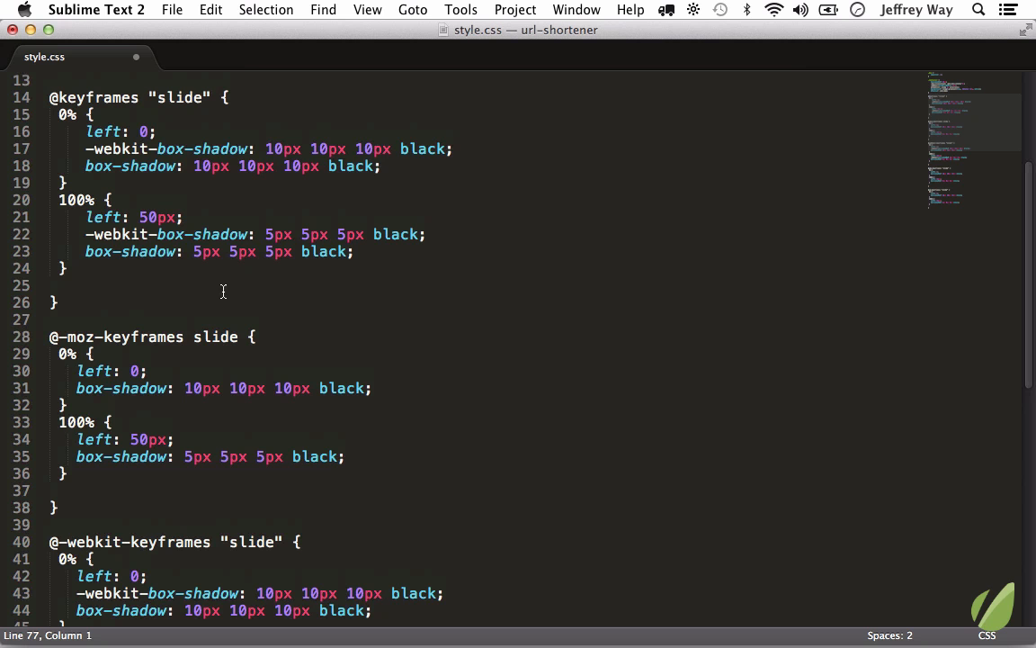
left_click(193, 336)
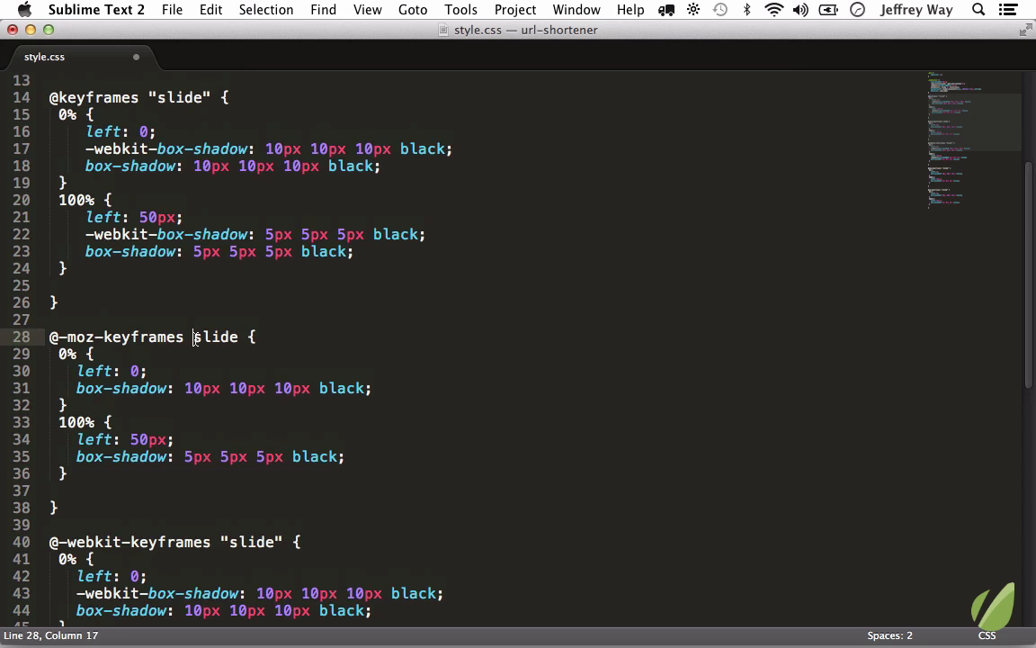
double_click(215, 336)
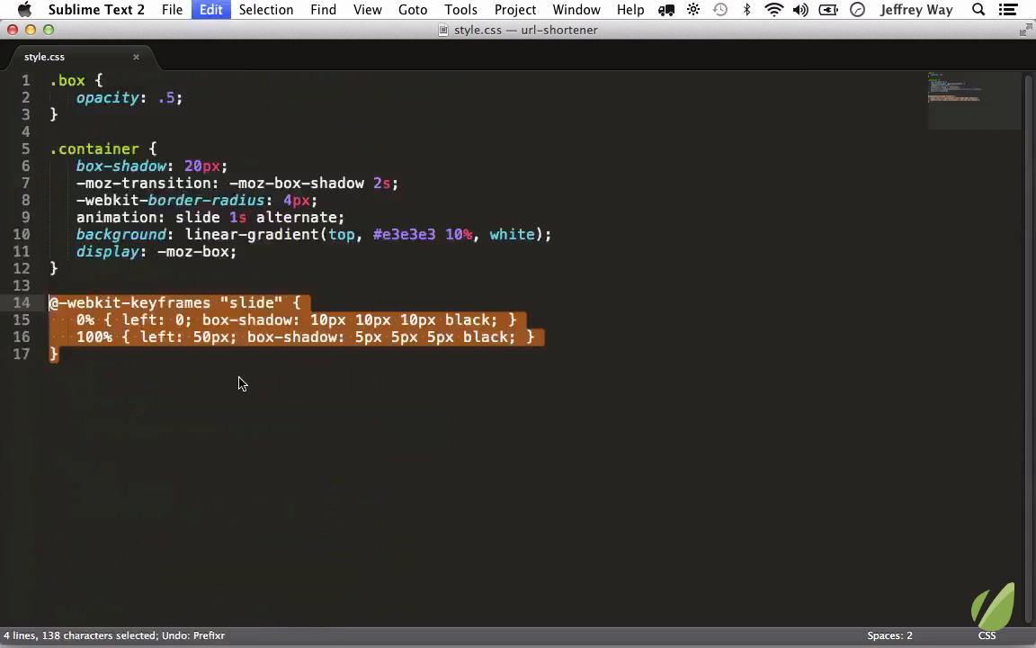
key("cmd+a")
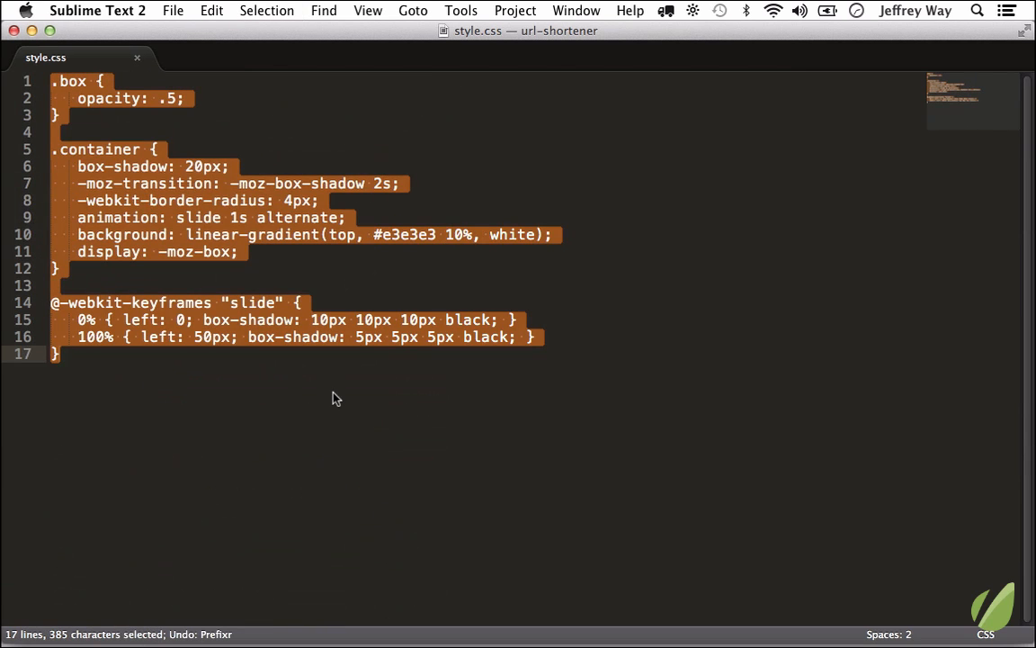
key("cmd+z")
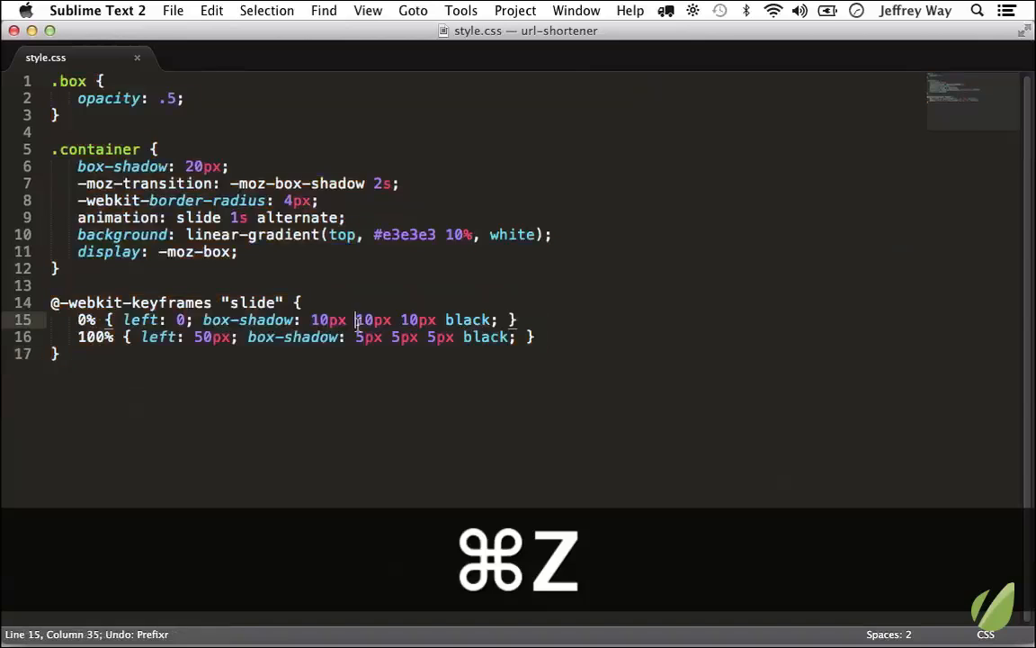
key("cmd+z")
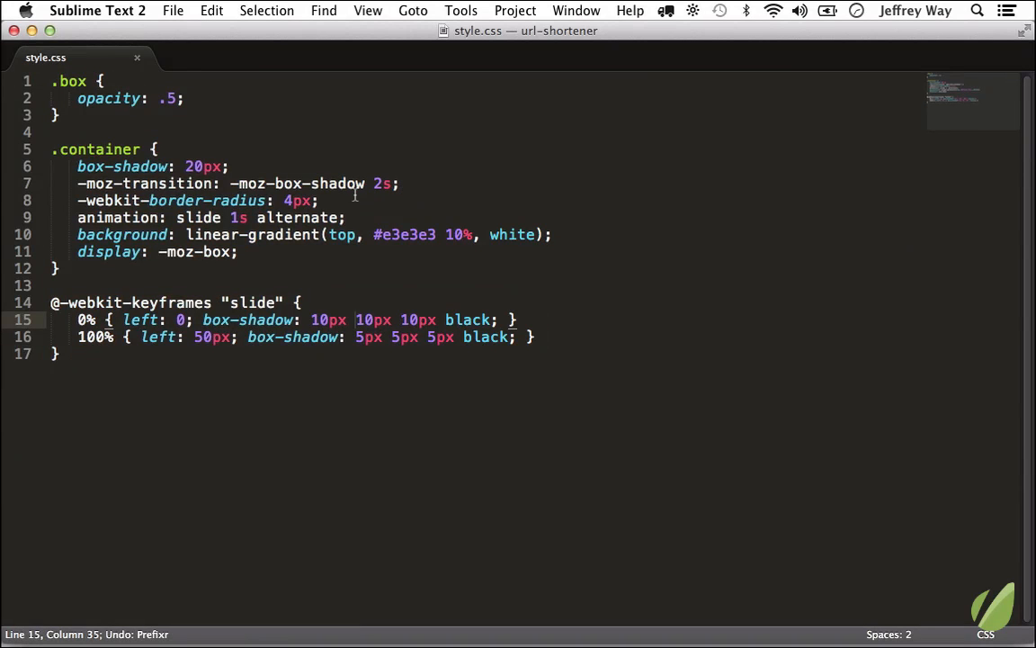
triple_click(207, 218)
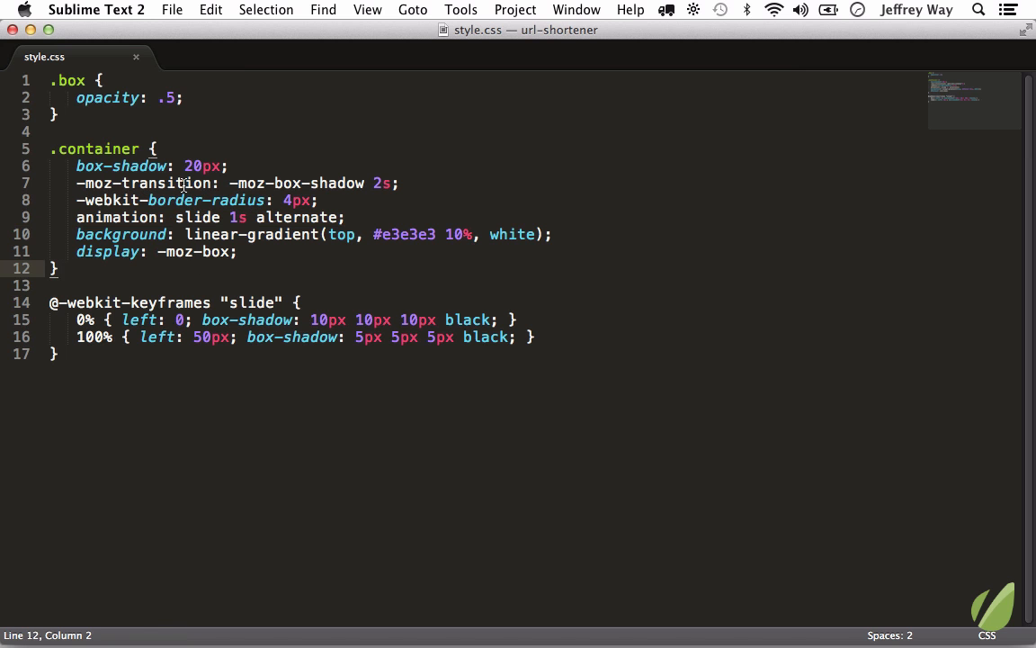
left_click_drag(76, 165, 57, 268)
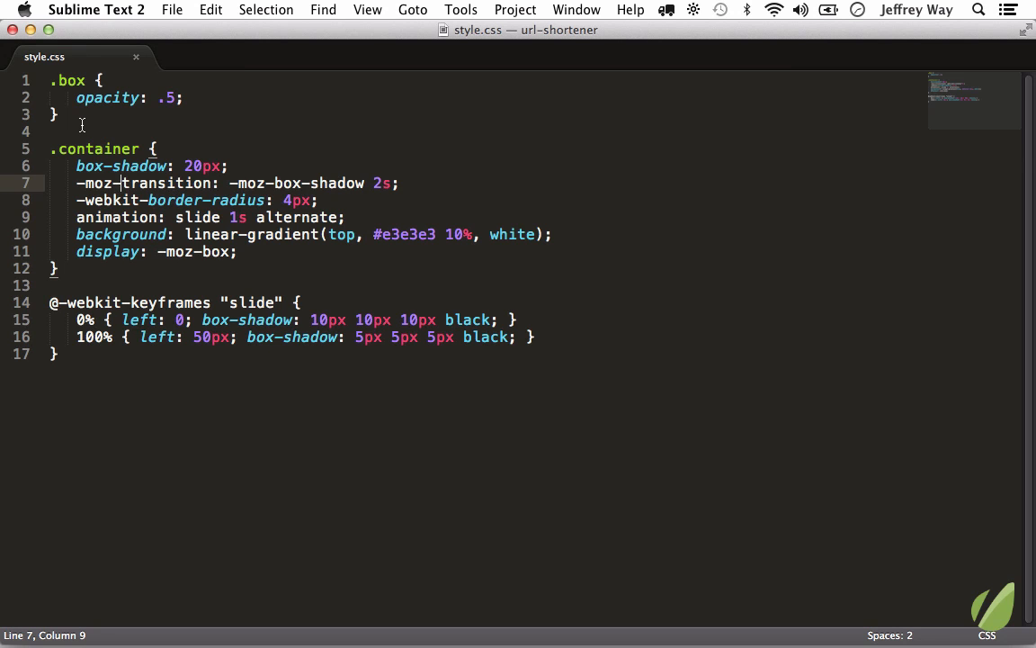
left_click_drag(52, 149, 60, 268)
type("transition: all")
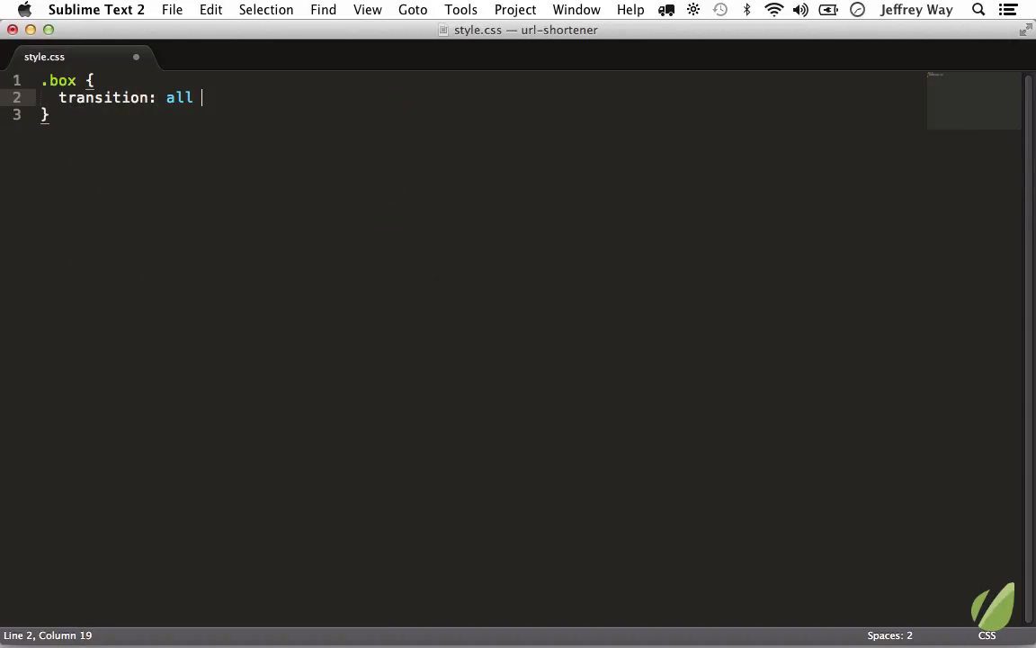
Finish the .box rule's declaration by typing '1s;' to complete 'transition: all 1s;'.
type("1s;")
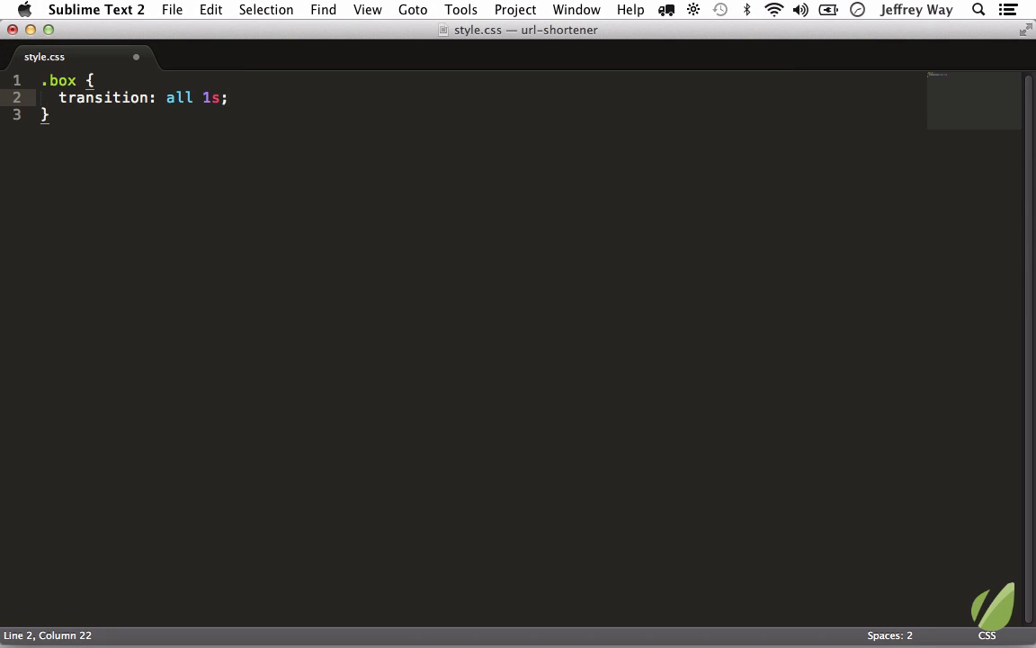